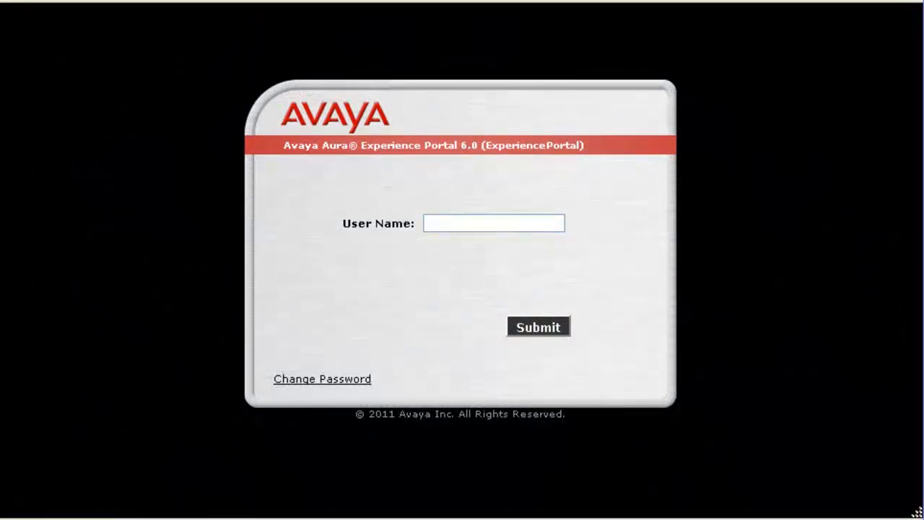
# Step: Log in to Experience Portal Manager with the admin user name and password
pyautogui.write('admin')
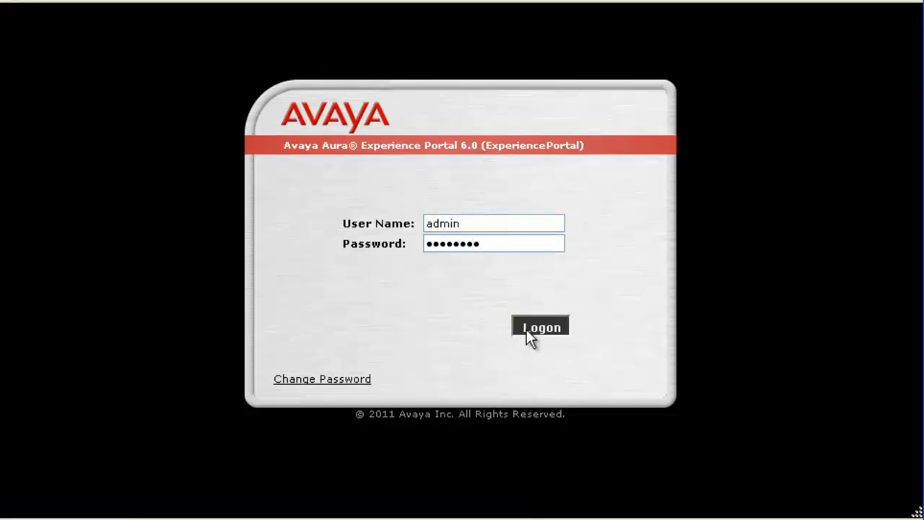
pyautogui.click(540, 327)
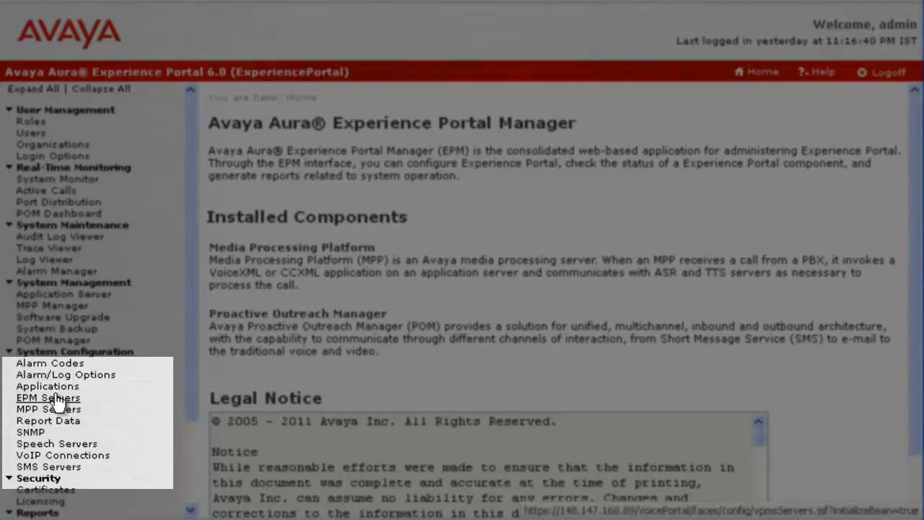
# Step: In EPM Settings, set Outcall user name 'test' with its password and verification, and save
pyautogui.click(48, 396)
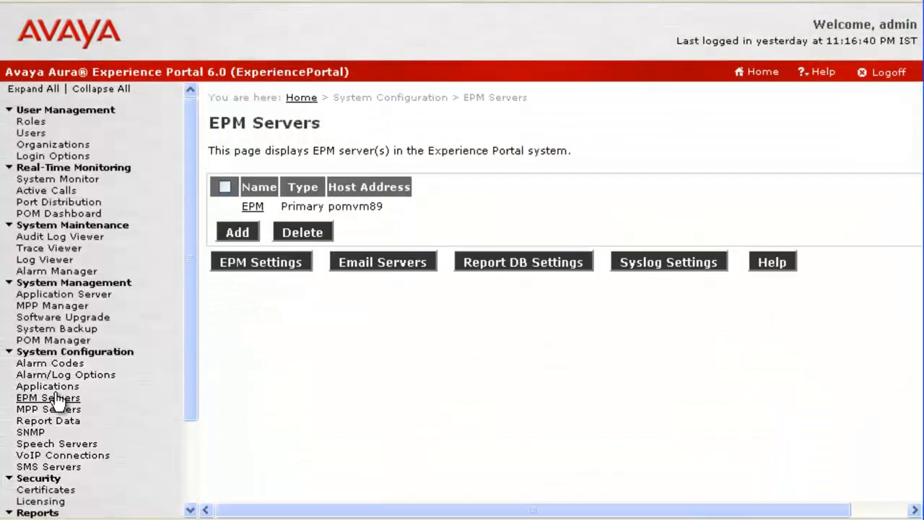
pyautogui.moveTo(281, 365)
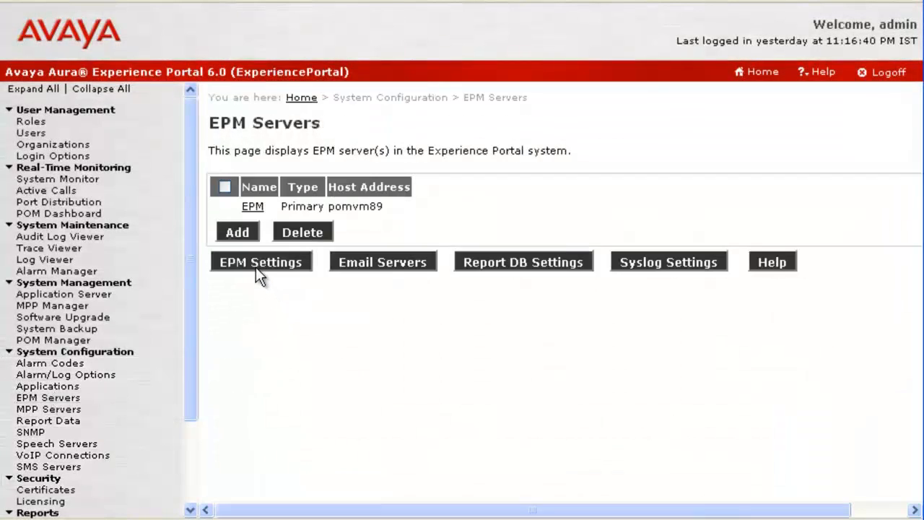
pyautogui.click(261, 261)
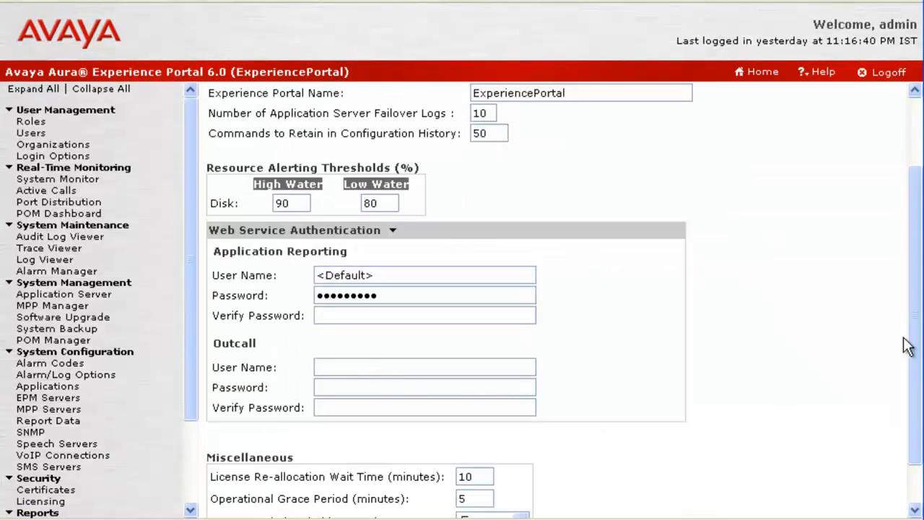
pyautogui.moveTo(674, 437)
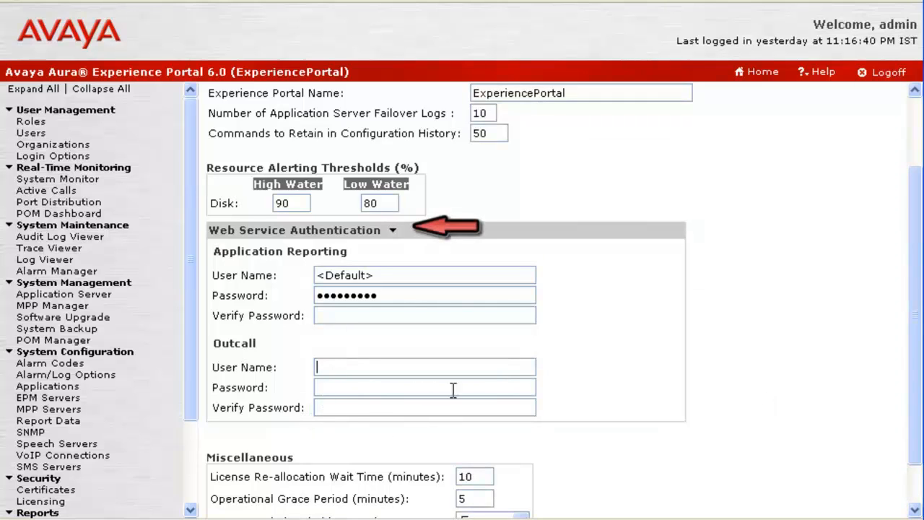
pyautogui.write('test')
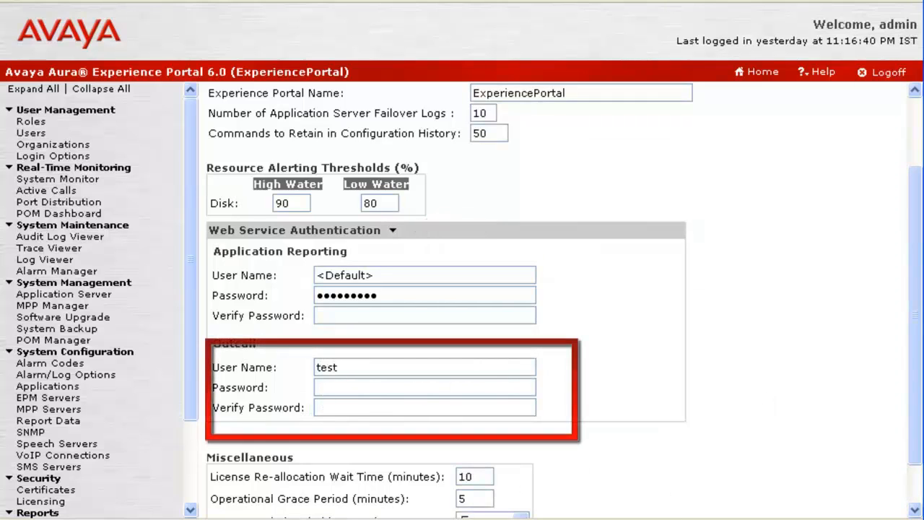
pyautogui.write('••••••')
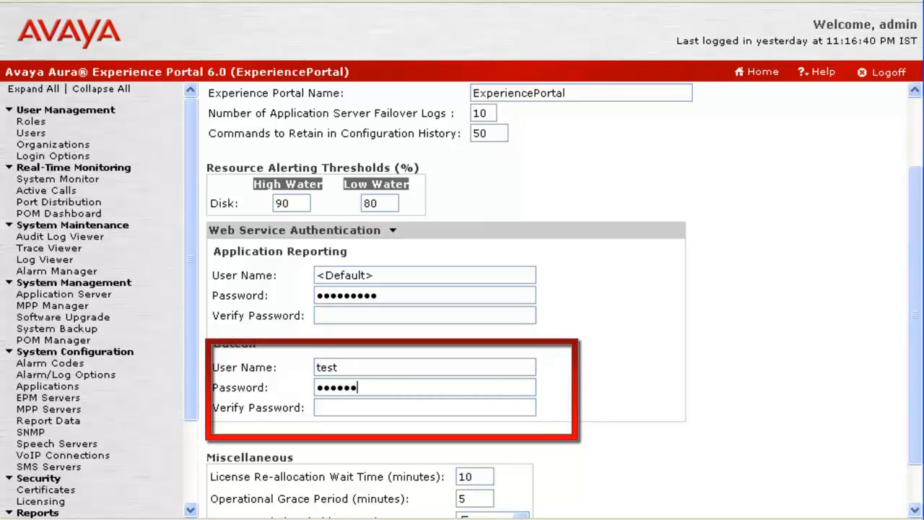
pyautogui.write('•••••')
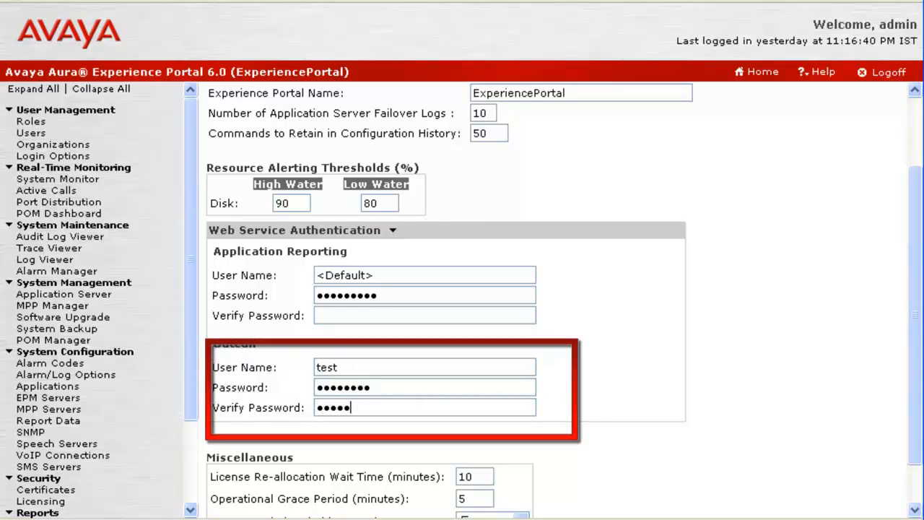
pyautogui.write('••')
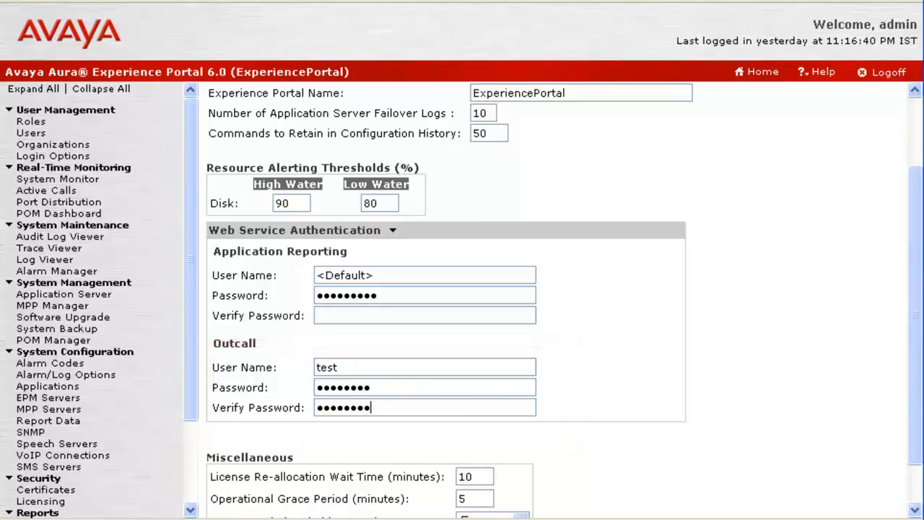
pyautogui.scroll(-3)
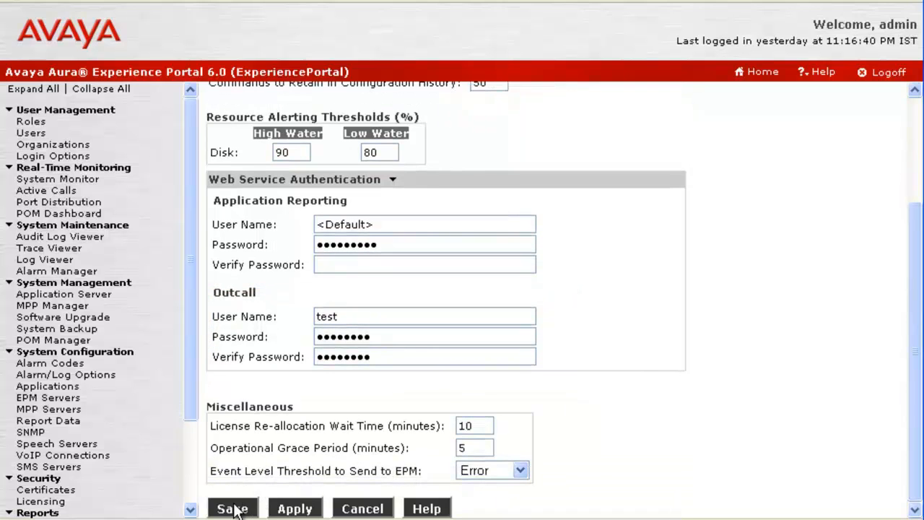
pyautogui.click(232, 507)
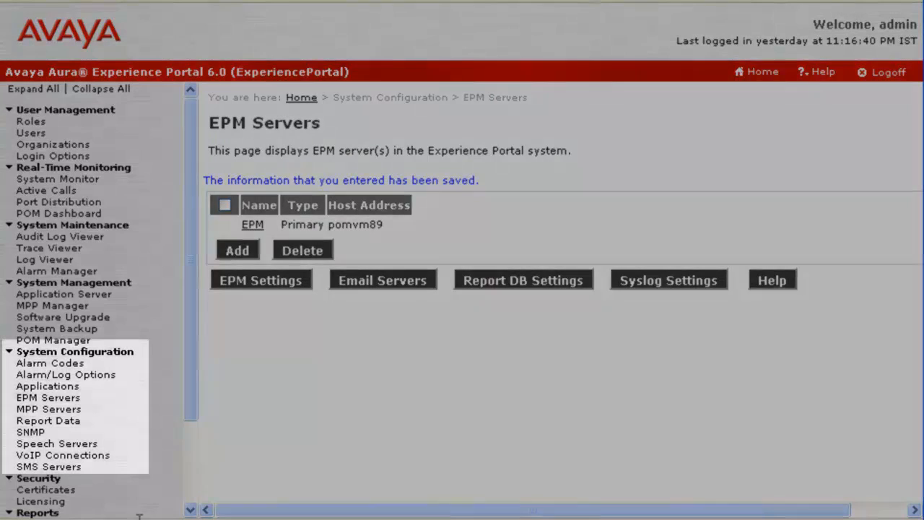
pyautogui.moveTo(64, 455)
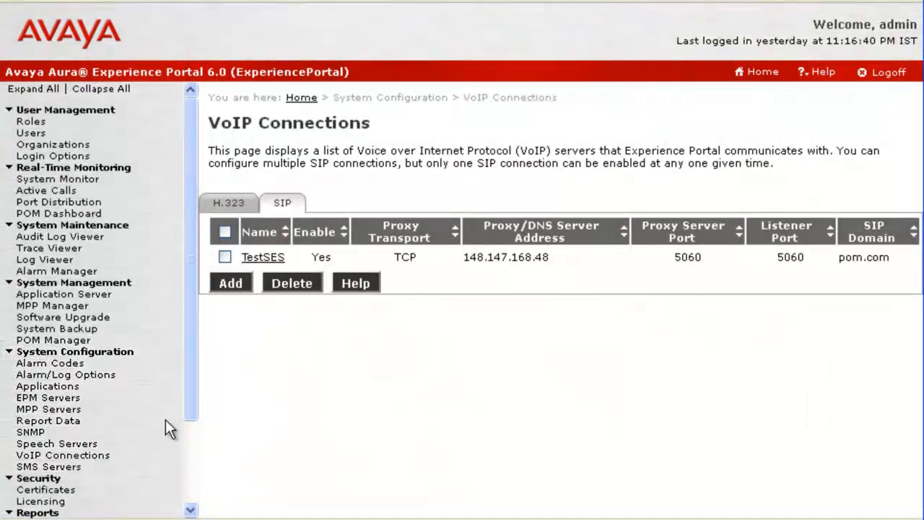
pyautogui.moveTo(292, 207)
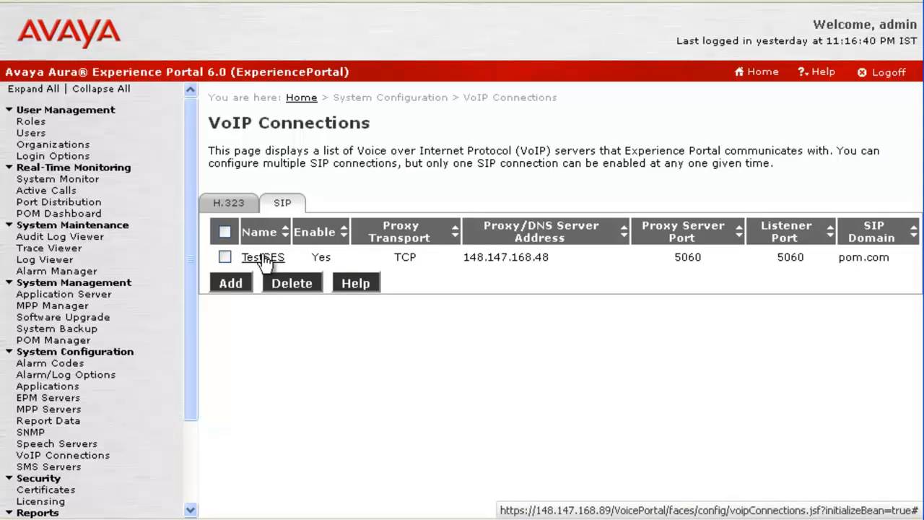
# Step: Open the TestSES SIP connection and view its 50 inbound, 15 outbound call capacity
pyautogui.click(261, 257)
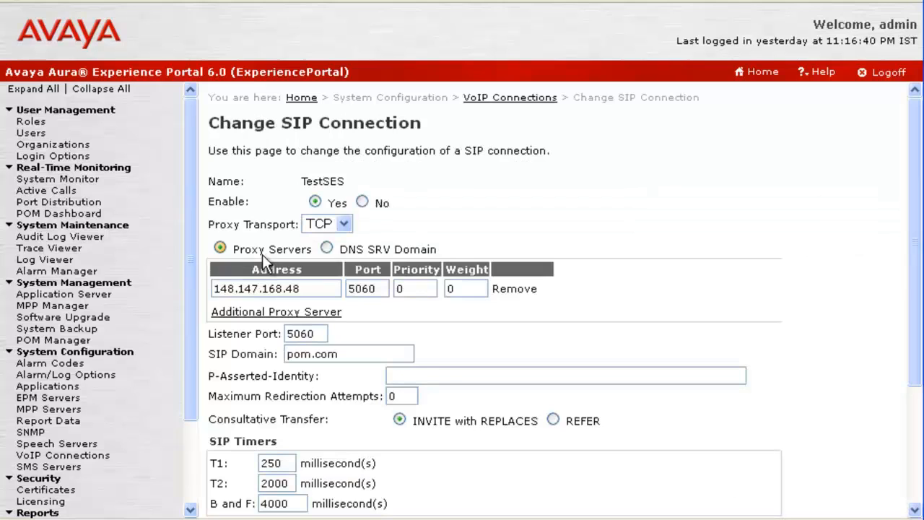
pyautogui.scroll(-3)
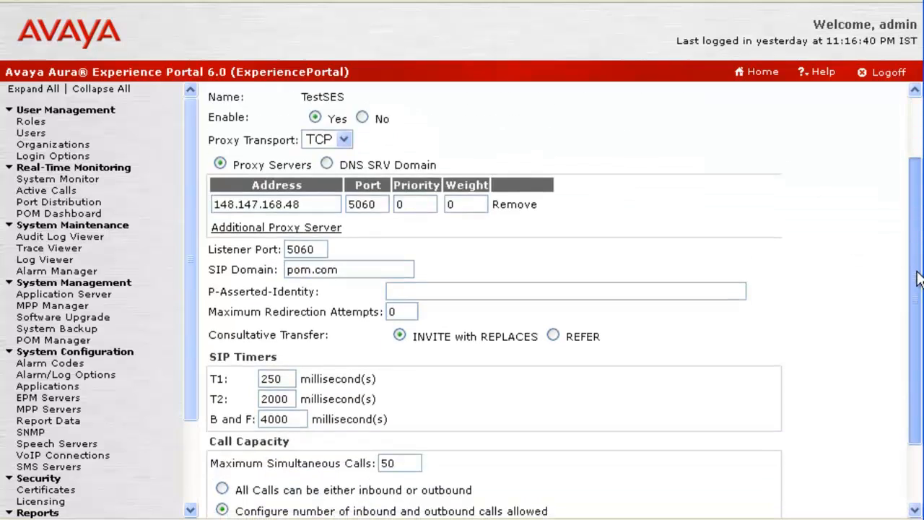
pyautogui.scroll(-3)
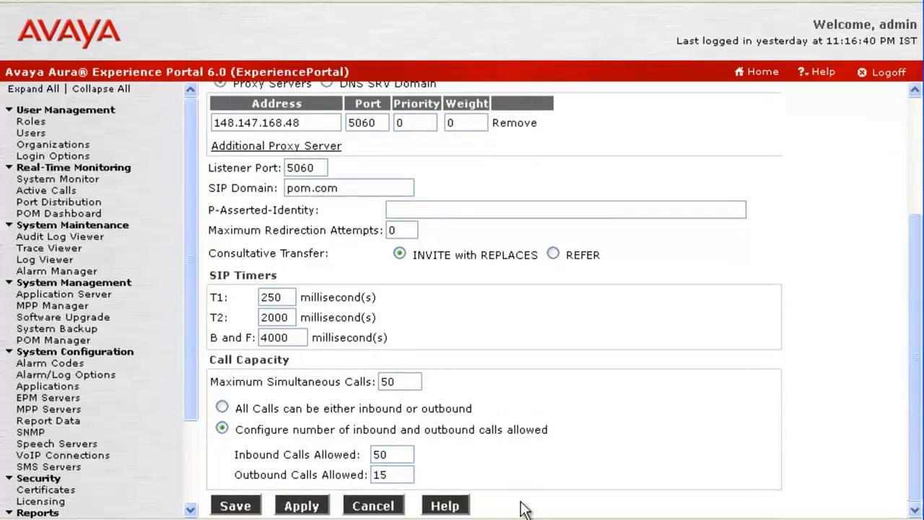
pyautogui.moveTo(343, 443)
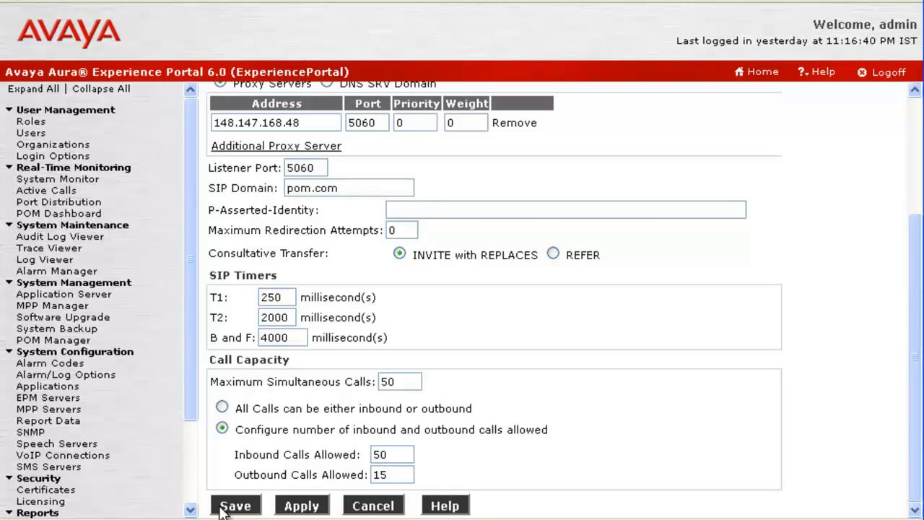
pyautogui.moveTo(102, 308)
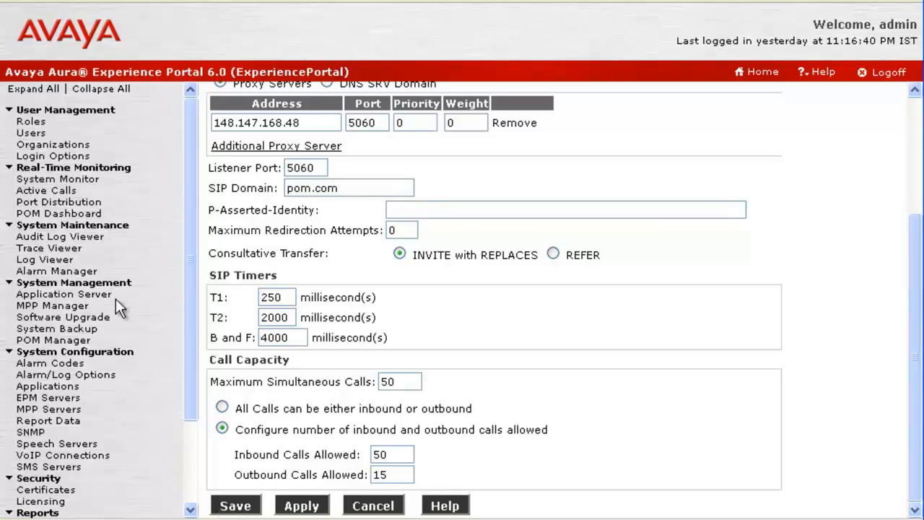
pyautogui.moveTo(81, 207)
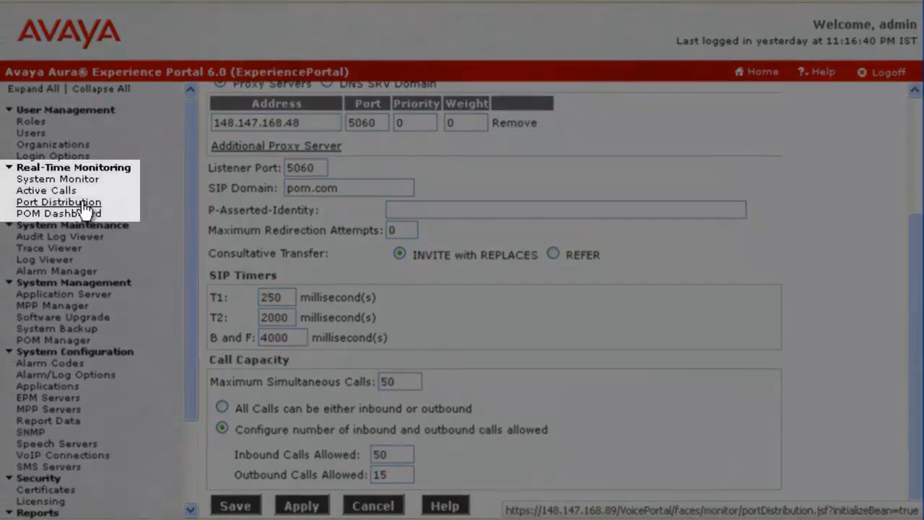
# Step: View Port Distribution, showing 20 TestSES ports online and in service
pyautogui.click(58, 201)
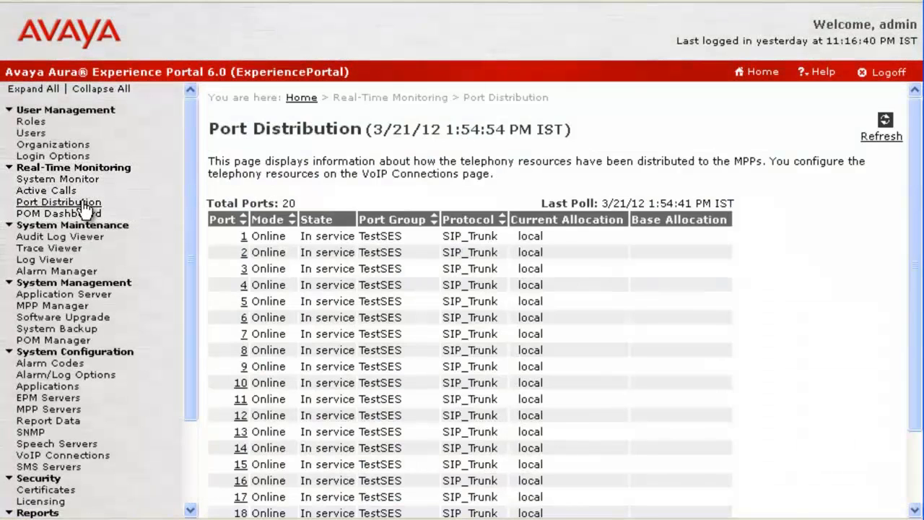
pyautogui.moveTo(58, 213)
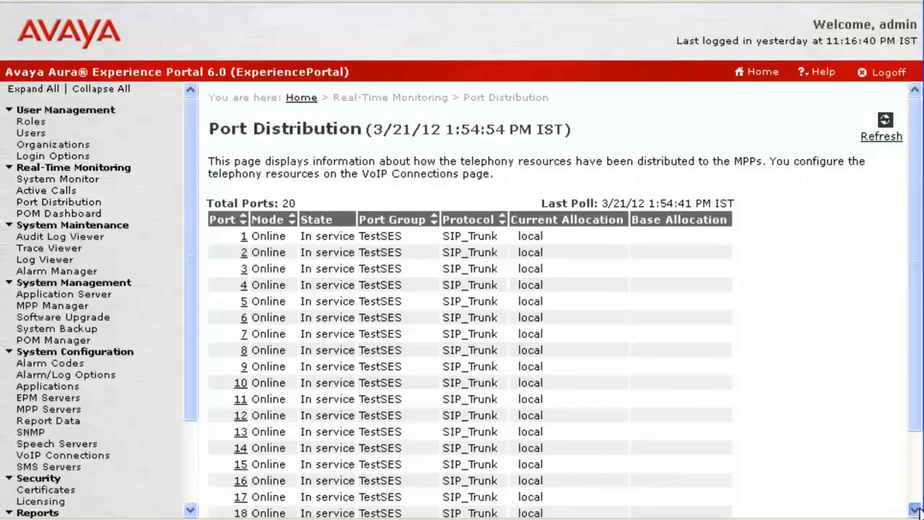
pyautogui.scroll(-3)
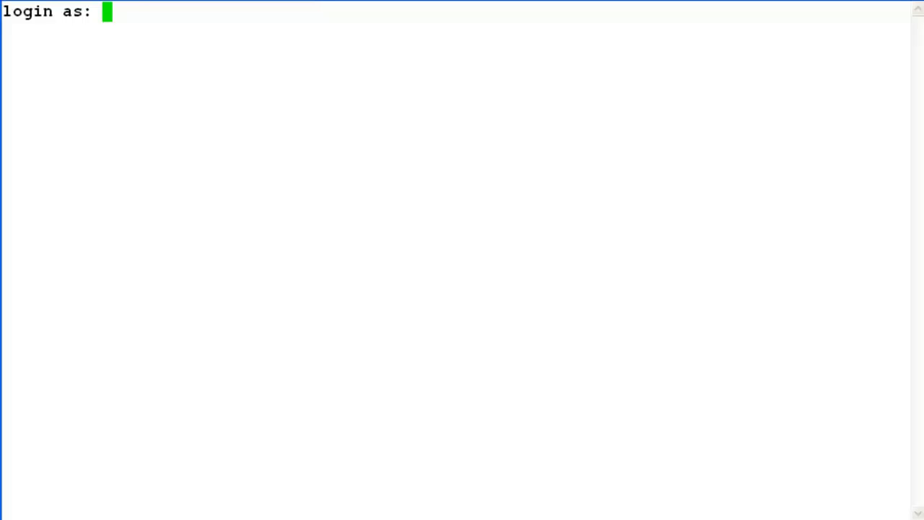
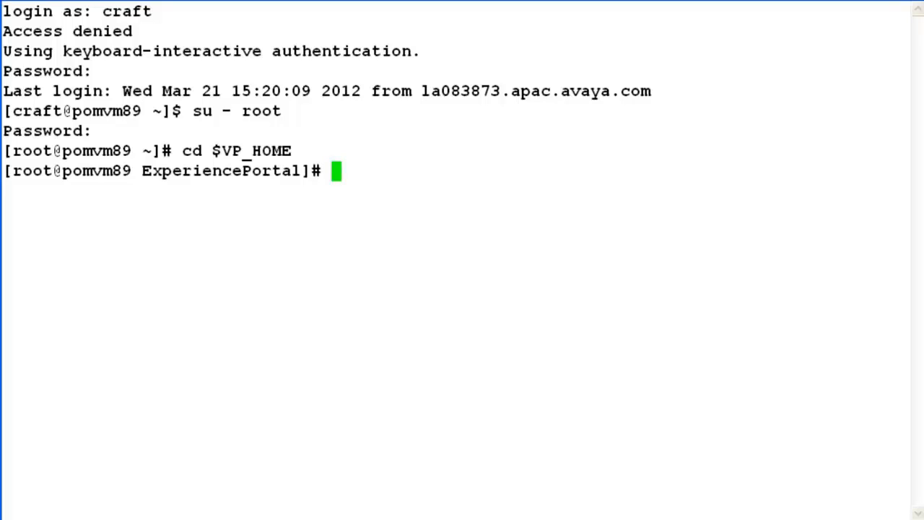
# Step: Echo $VP_HOME and change into Support/OutCallTest/AppIntfWS-Client
pyautogui.write('echo $')
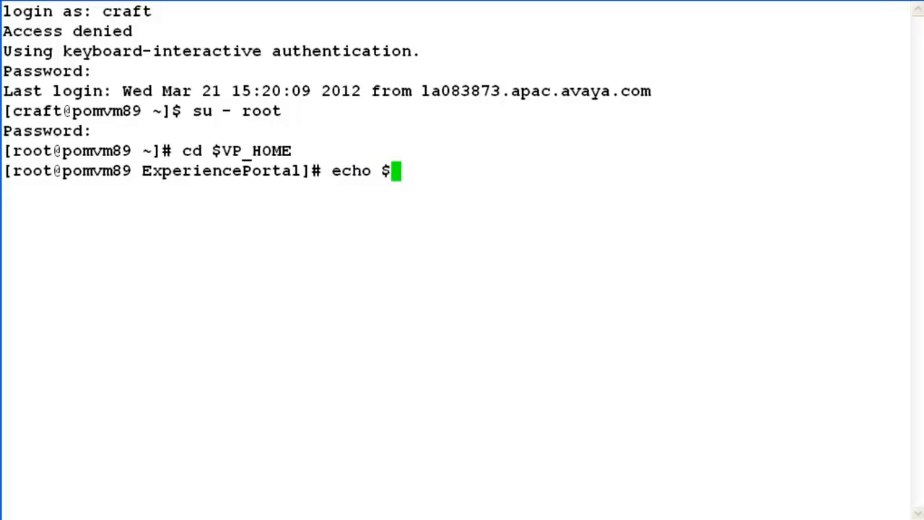
pyautogui.write('VP_HOME')
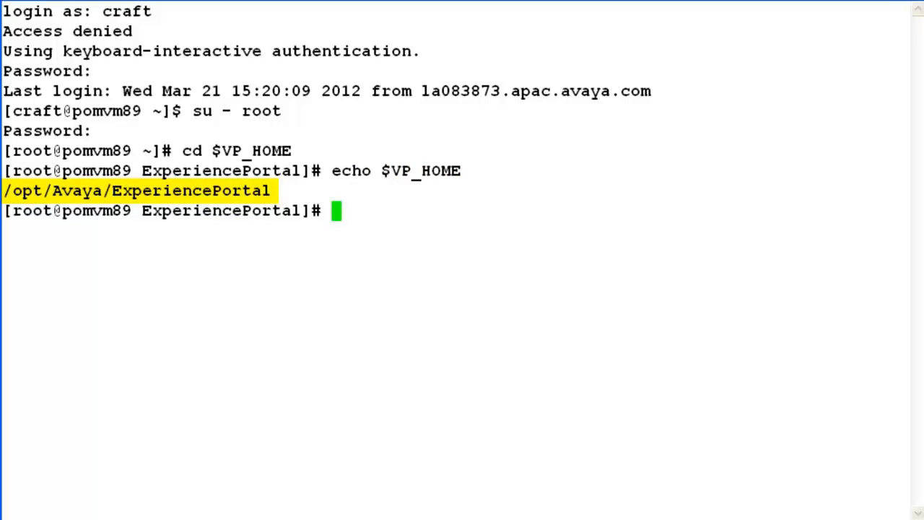
pyautogui.write('cd S')
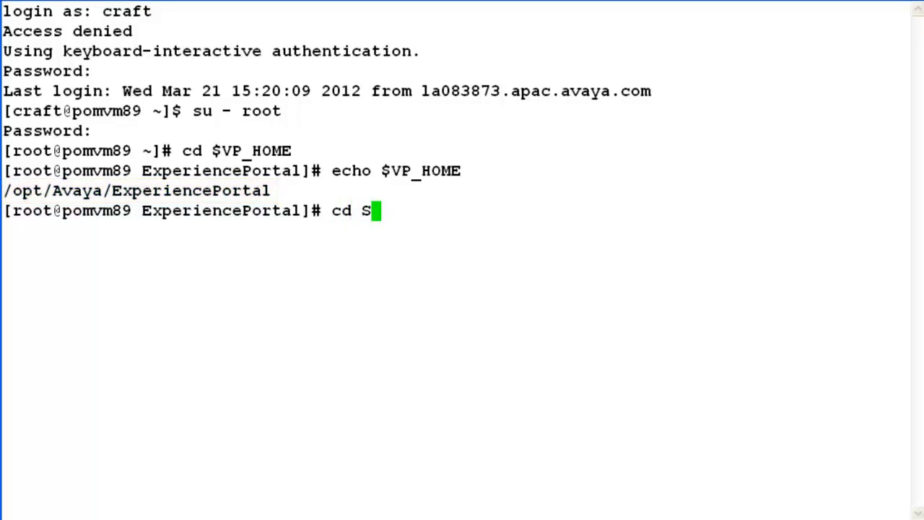
pyautogui.write('upport/0u')
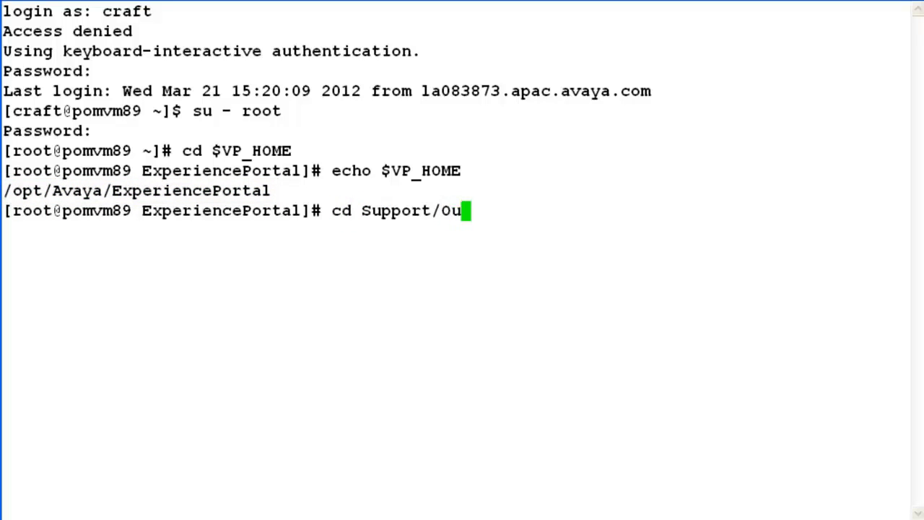
pyautogui.write('tCallTest/A')
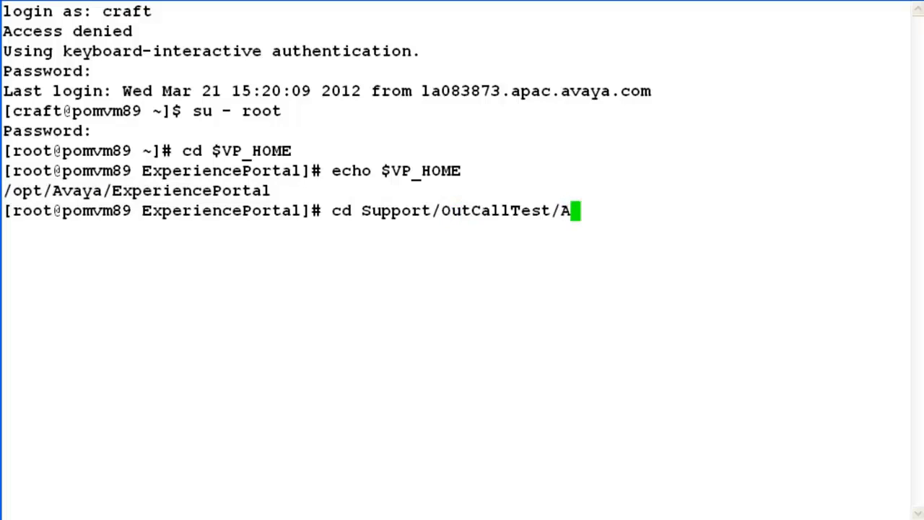
pyautogui.write('ppIntfWS-Client')
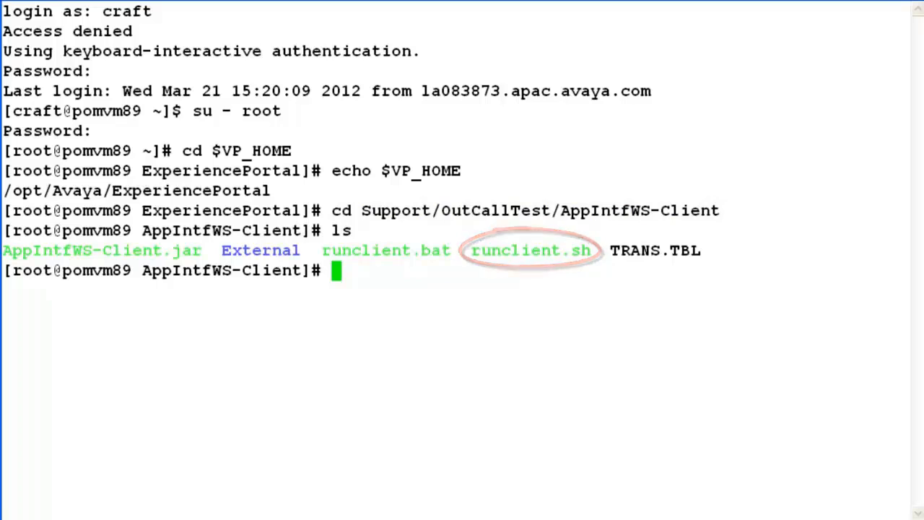
pyautogui.write('./')
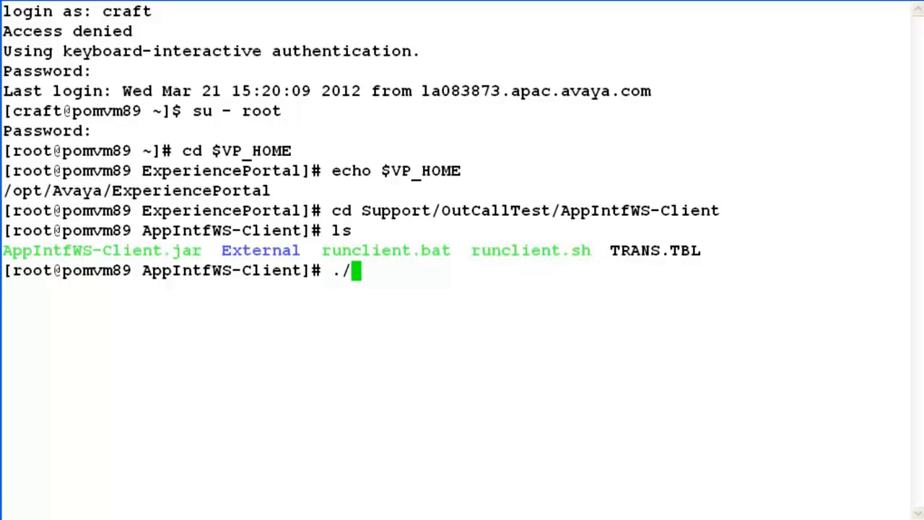
pyautogui.write('runclient.')
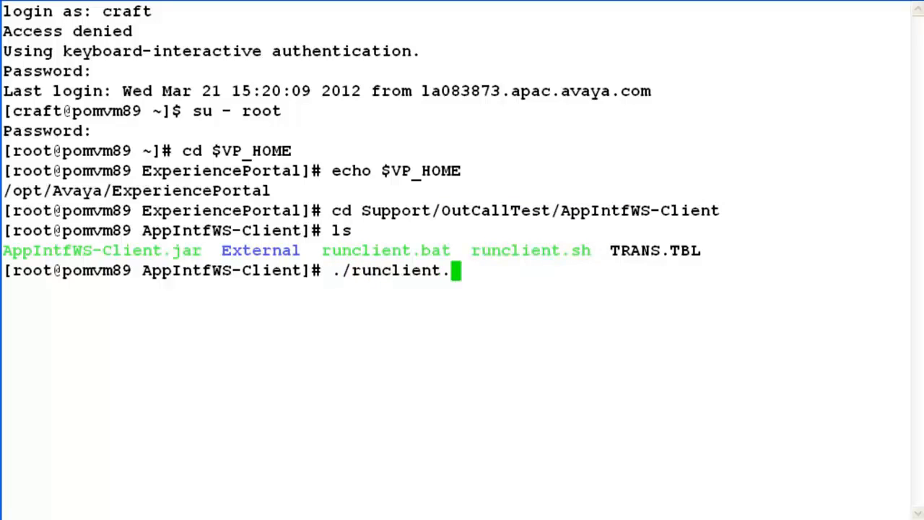
pyautogui.write('sh -n')
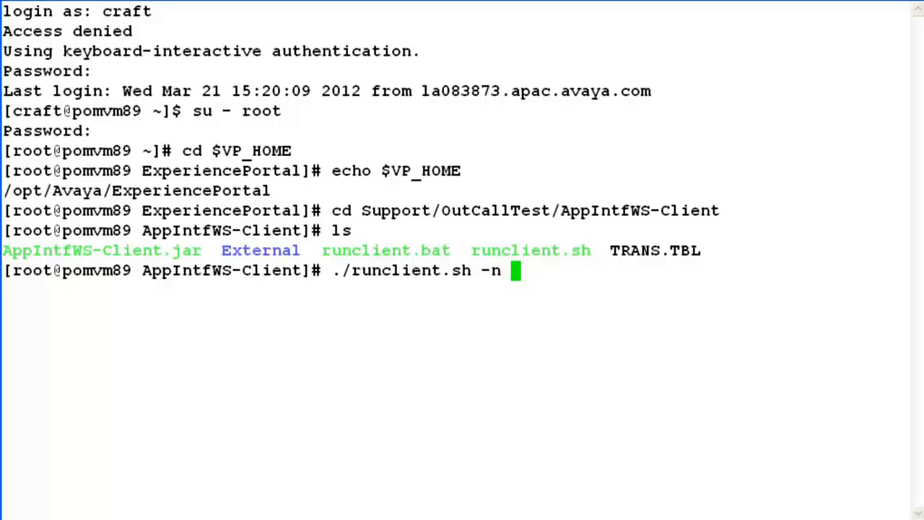
pyautogui.write('test')
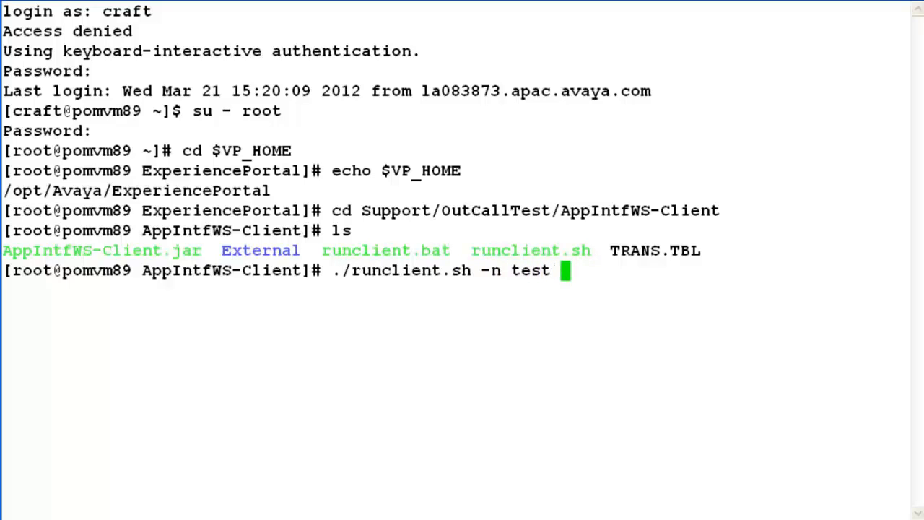
pyautogui.write('-p')
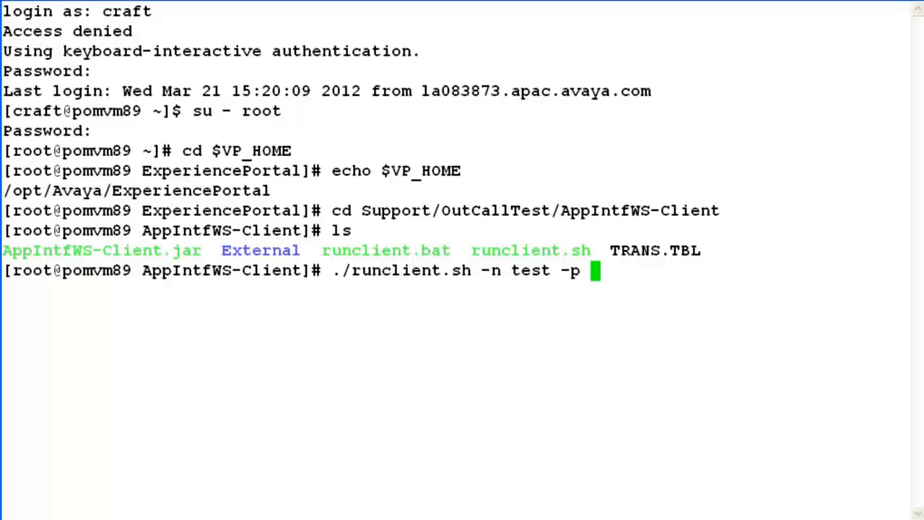
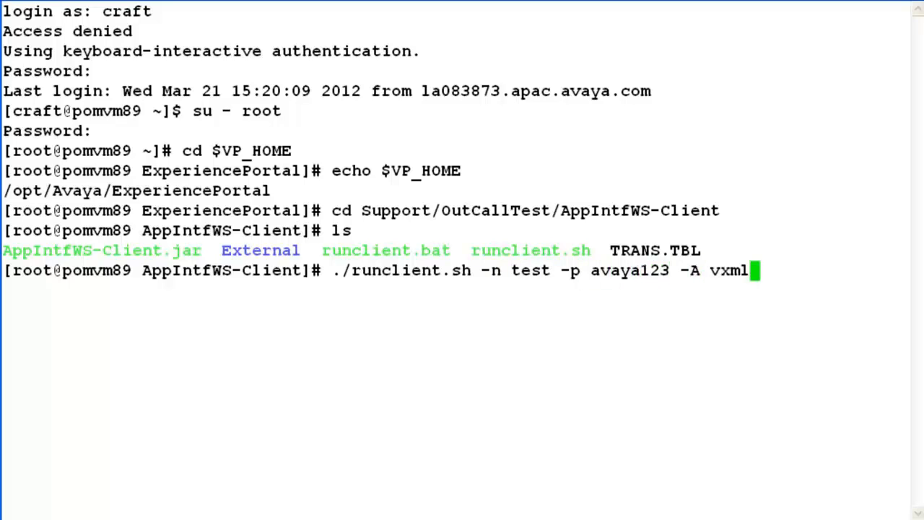
pyautogui.press('space')
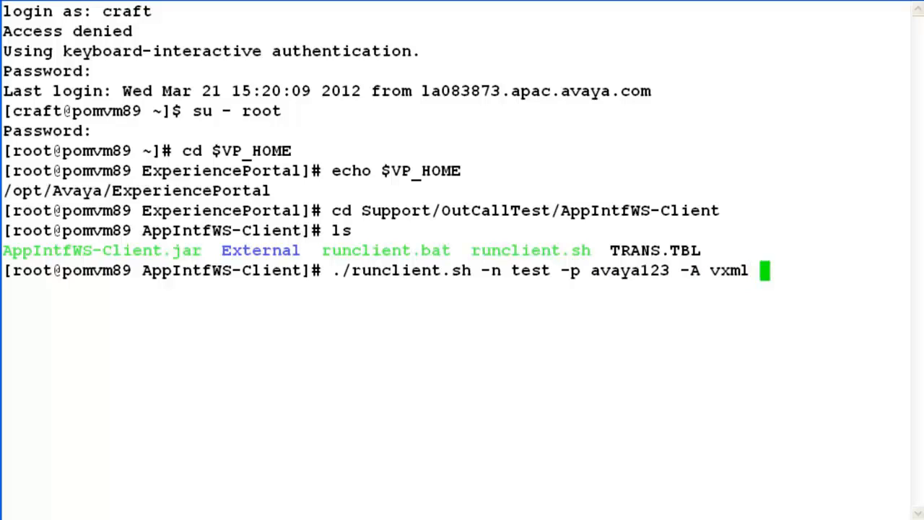
pyautogui.write('-')
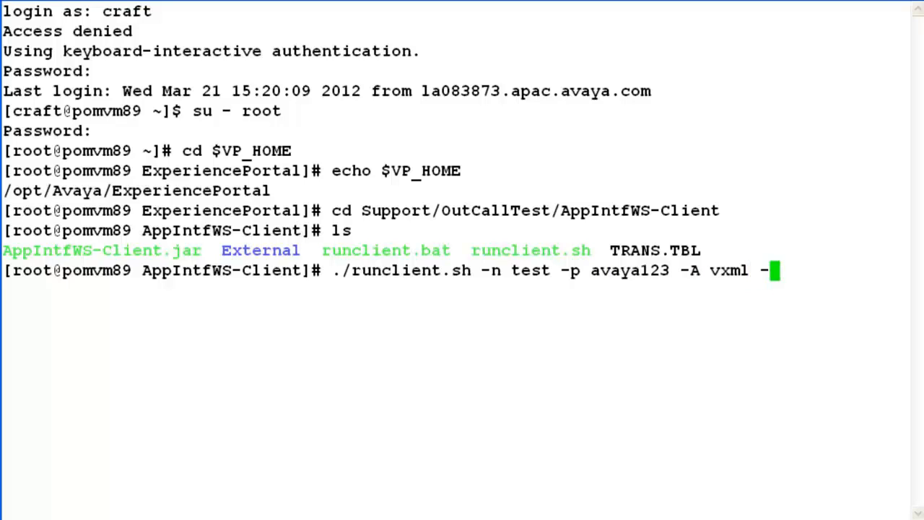
pyautogui.write('T')
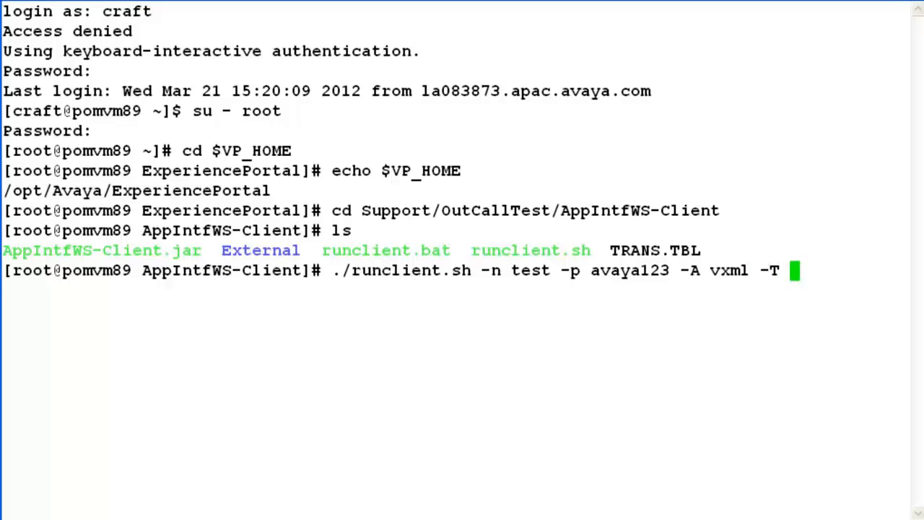
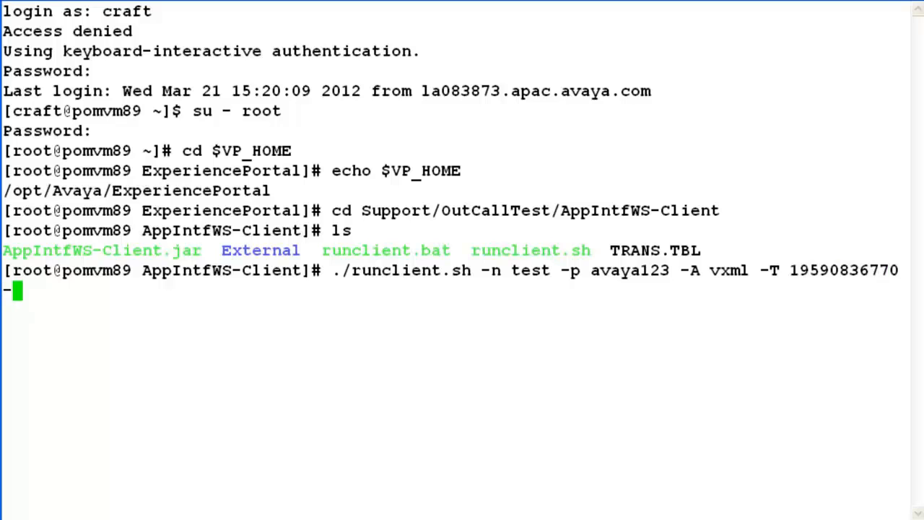
pyautogui.write('R 1')
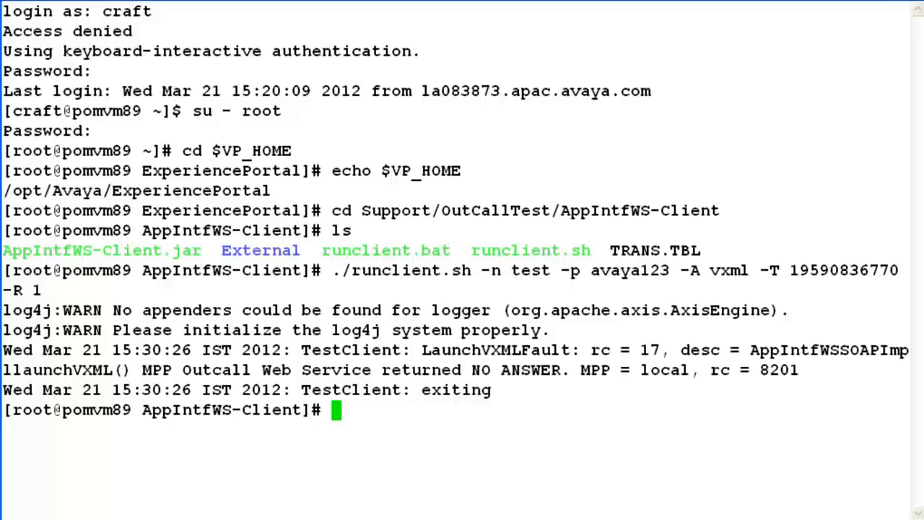
pyautogui.write('./runclient.')
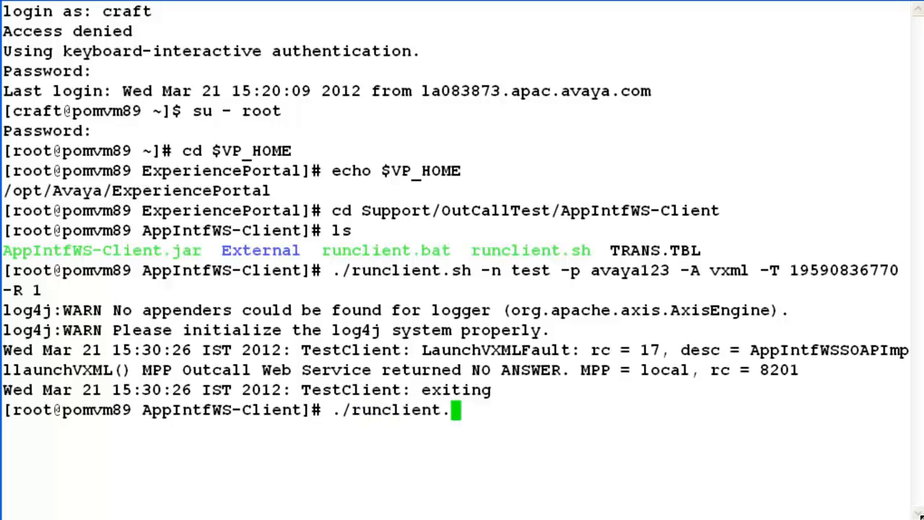
pyautogui.write('sh -n')
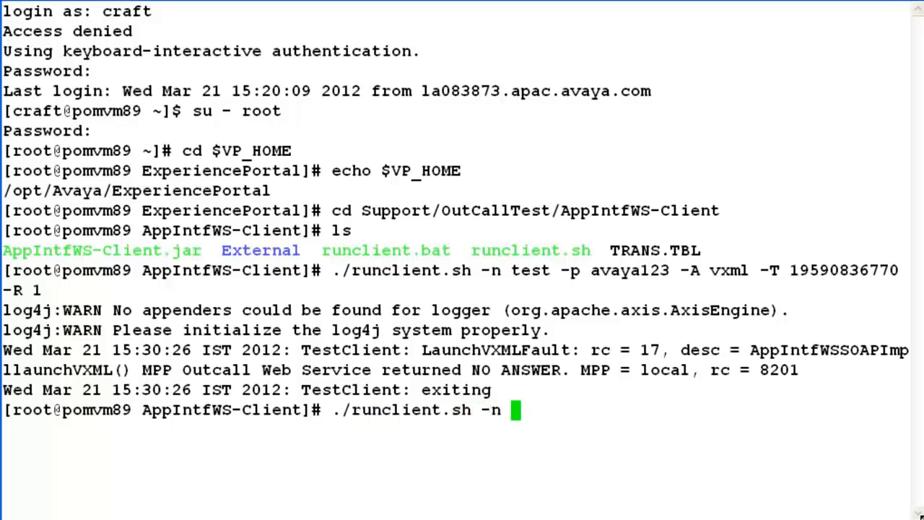
pyautogui.write('test')
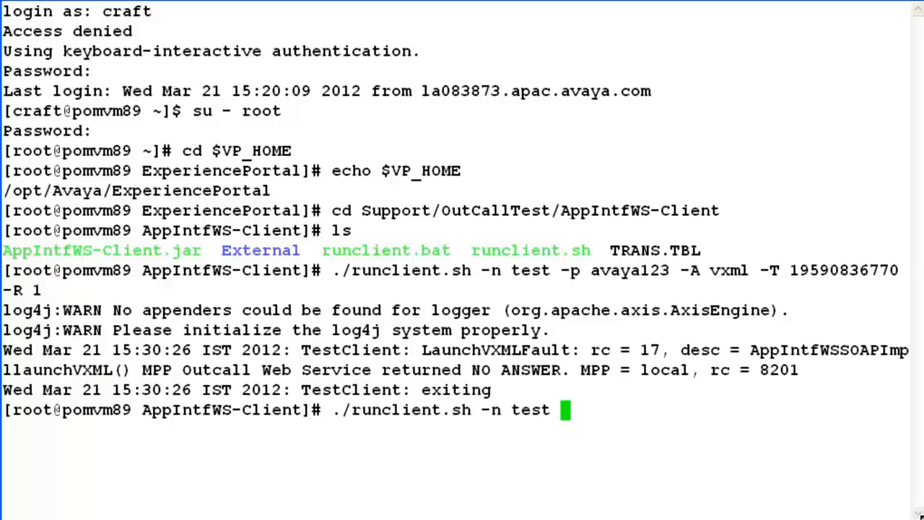
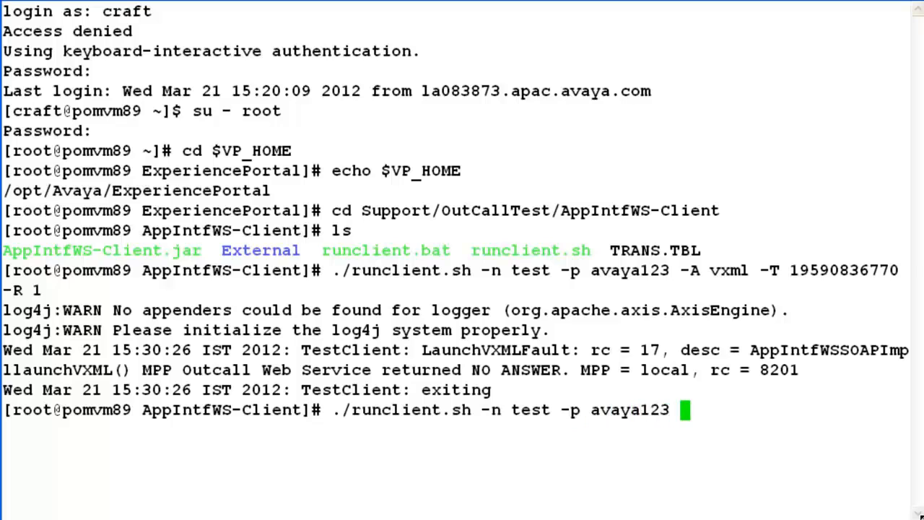
pyautogui.write('-A vxml -T')
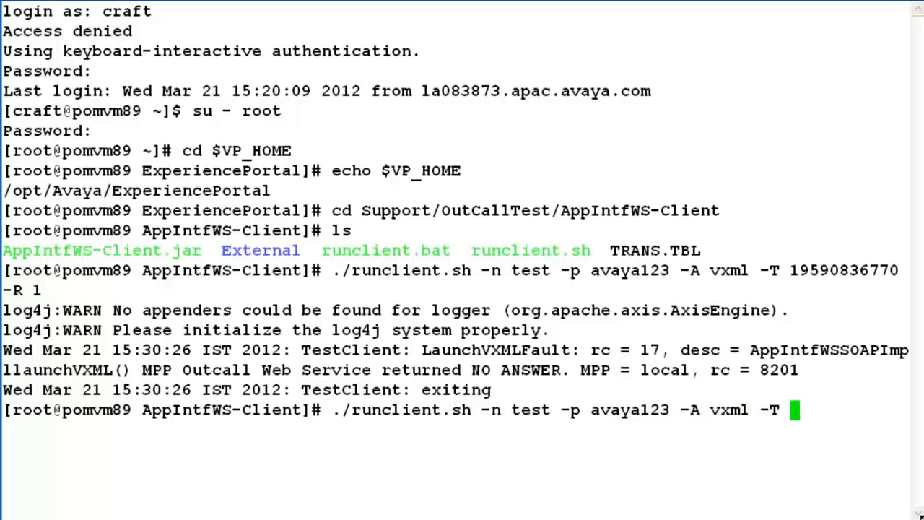
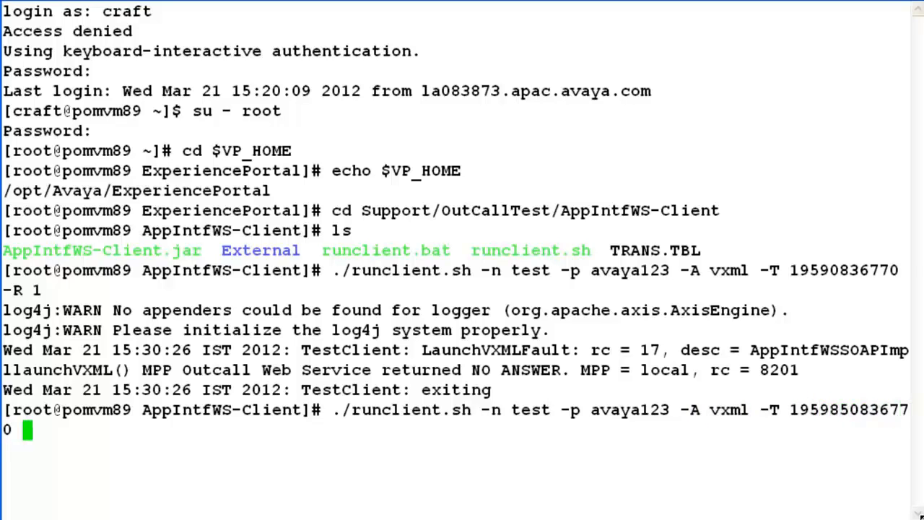
pyautogui.write('-R 1')
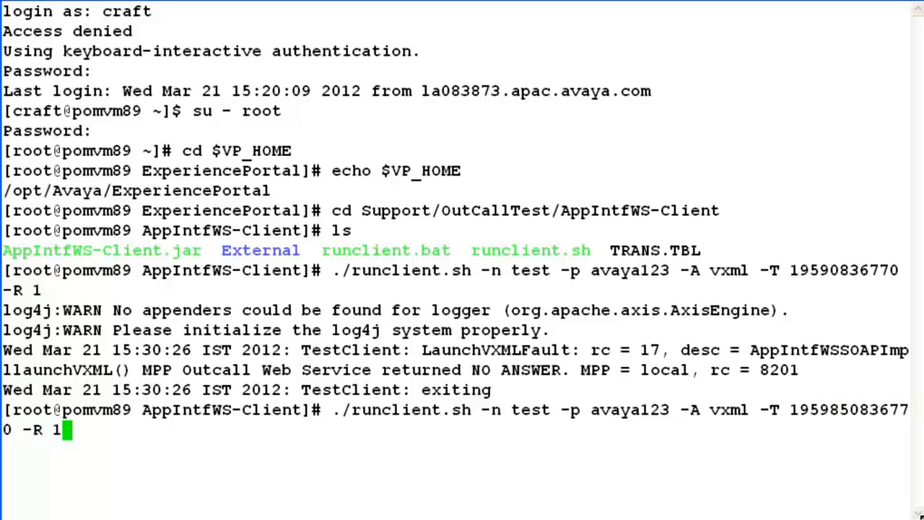